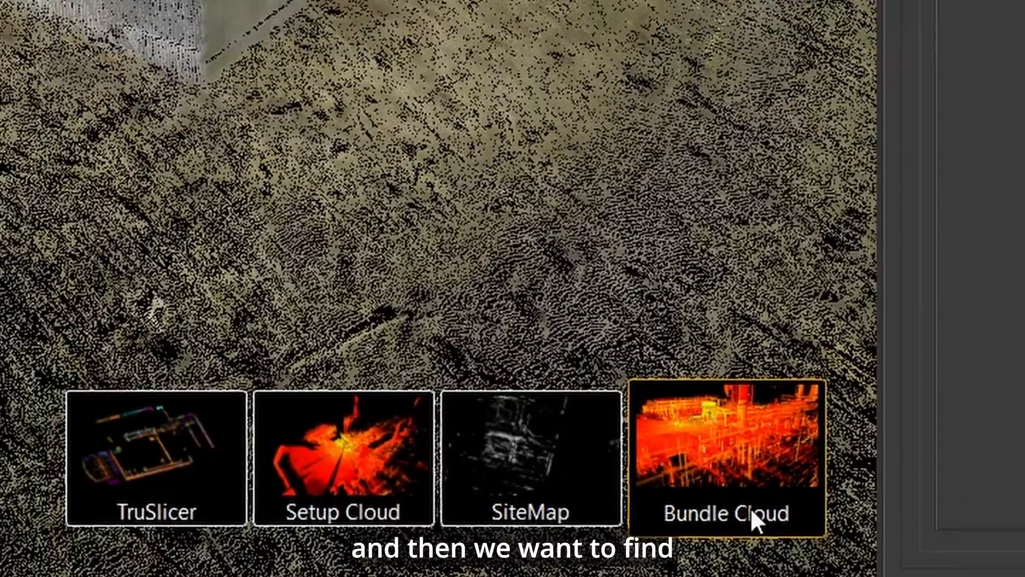
Step: Select the Bundle Cloud thumbnail to view the whole bundle point cloud
left_click(730, 461)
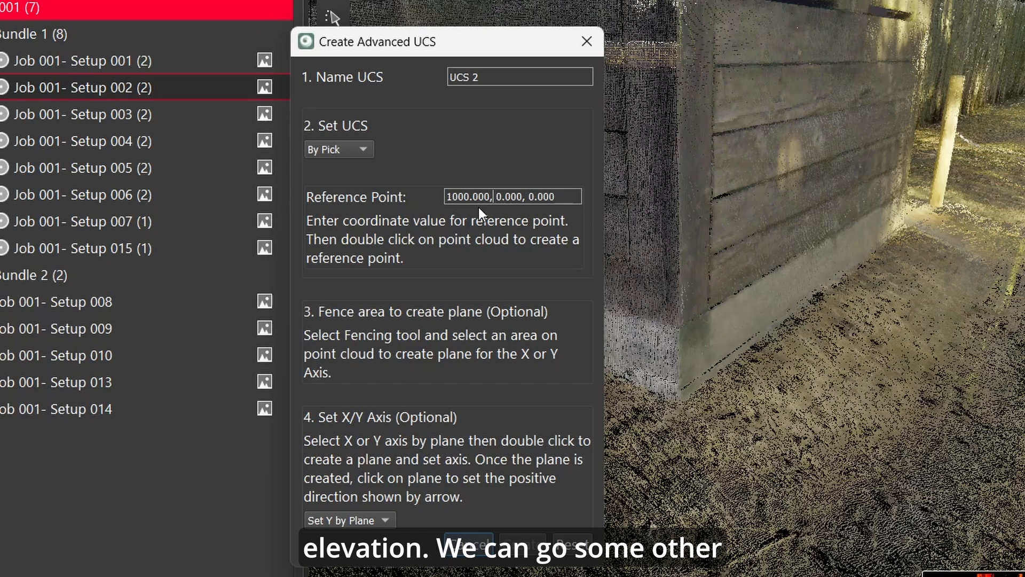
Step: Enter reference point 1000, 3000, 100 for UCS 2 and double-click the point cloud
type("300")
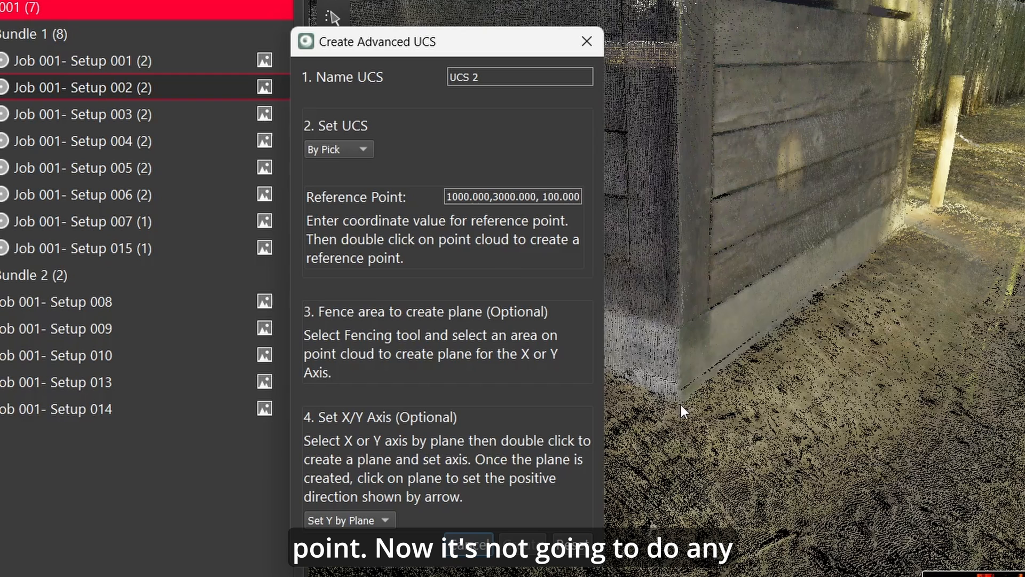
mouse_move(687, 401)
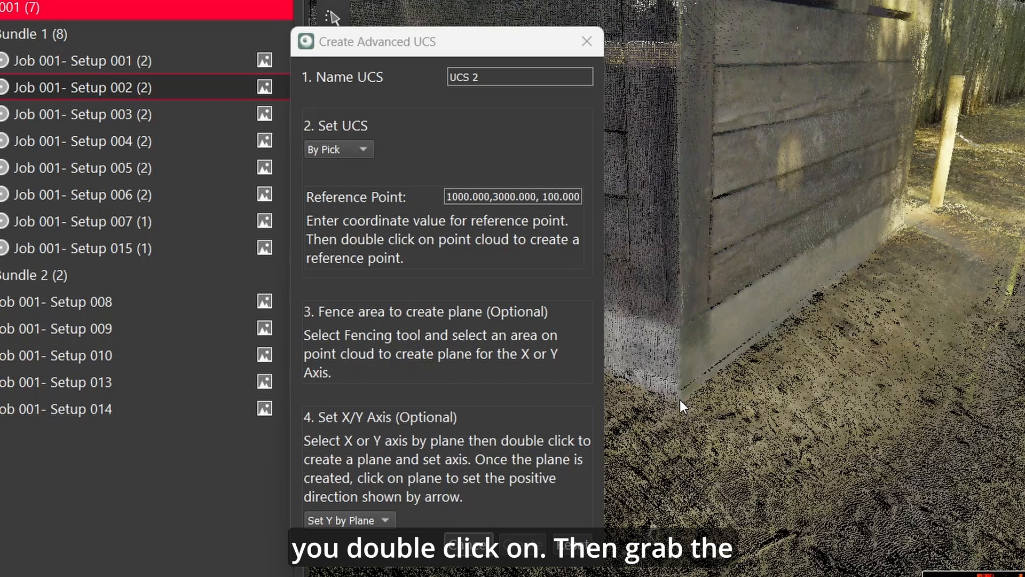
mouse_move(683, 410)
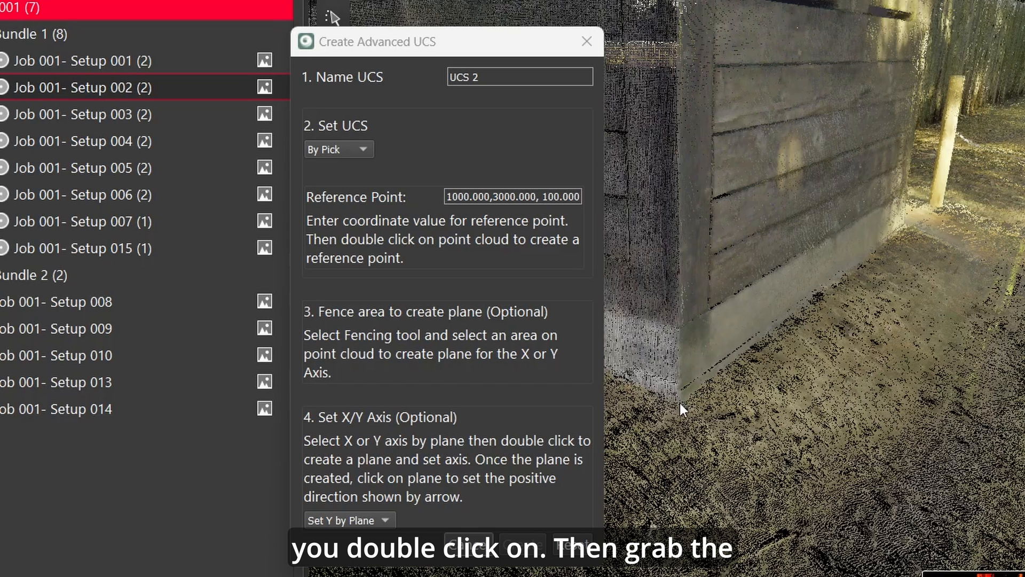
double_click(680, 404)
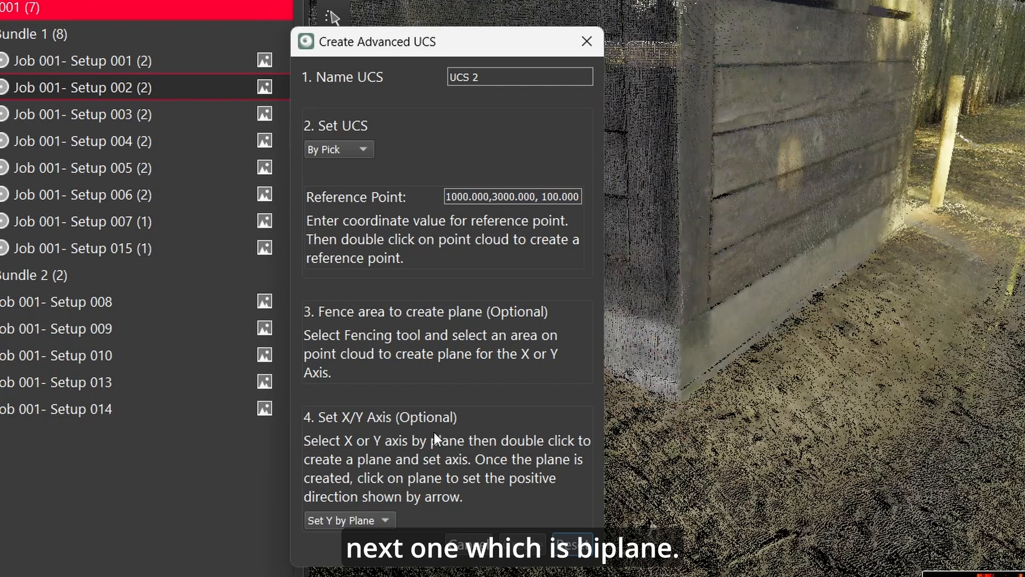
Step: Set UCS 2 to By Plane and switch the plane axis to Set X by Plane
left_click(364, 149)
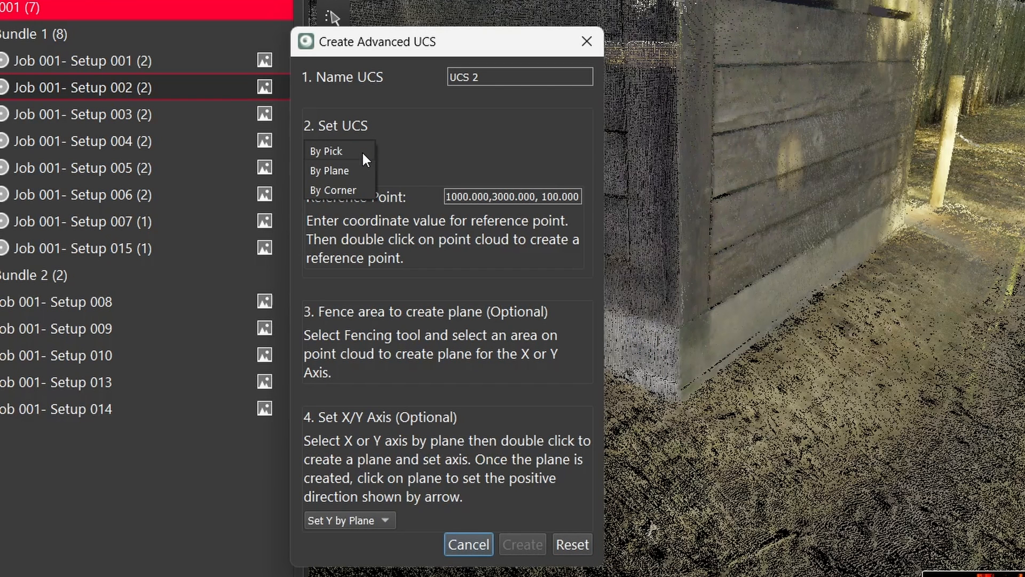
left_click(330, 171)
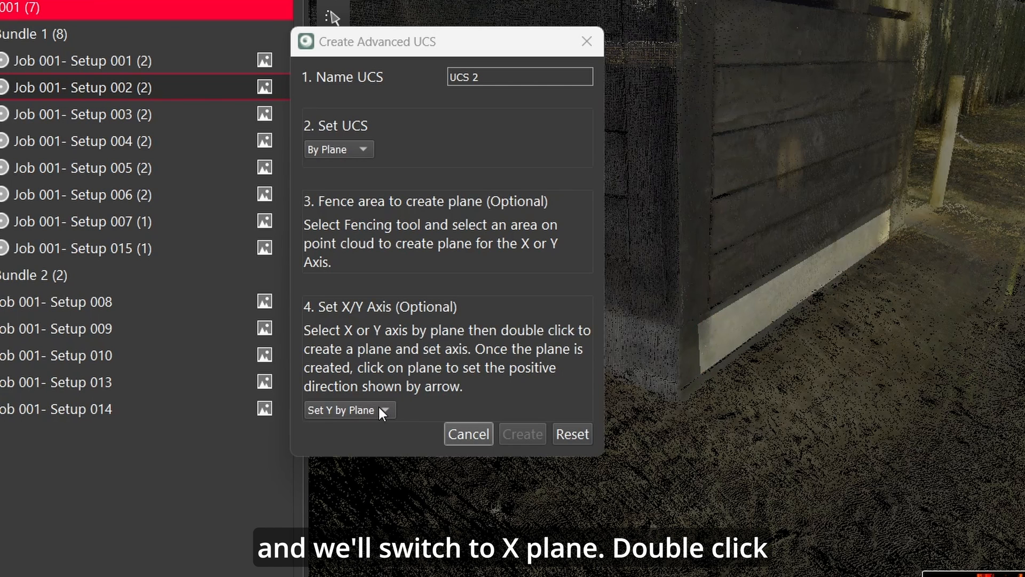
left_click(349, 410)
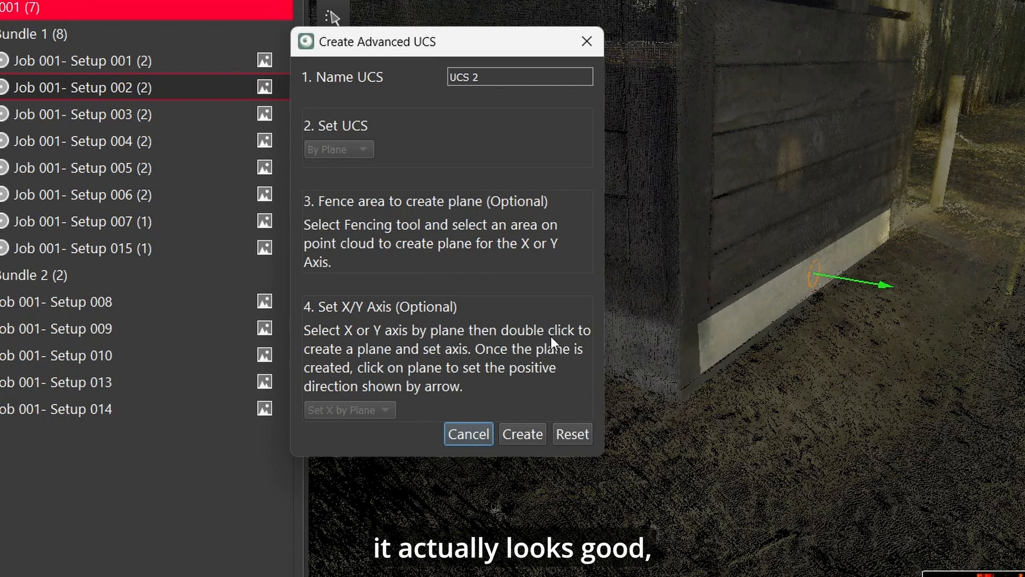
mouse_move(621, 352)
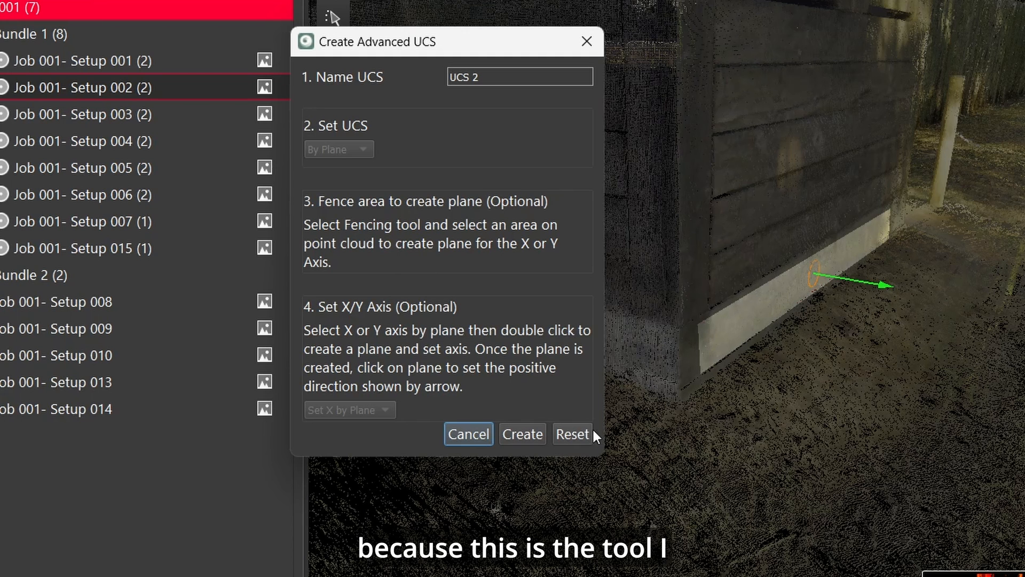
Step: Reset the plane setup and switch the UCS method to By Corner
left_click(338, 149)
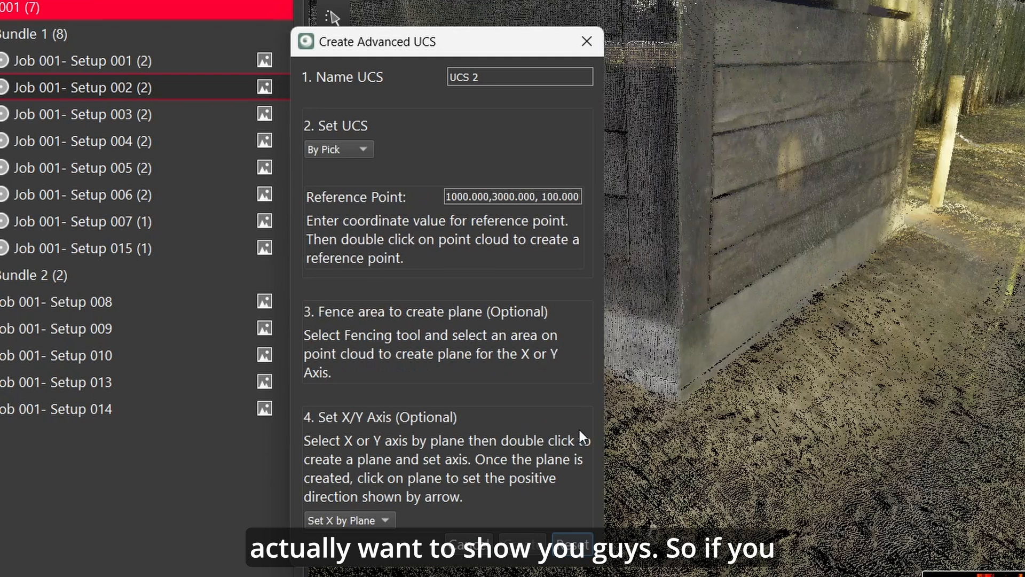
mouse_move(631, 418)
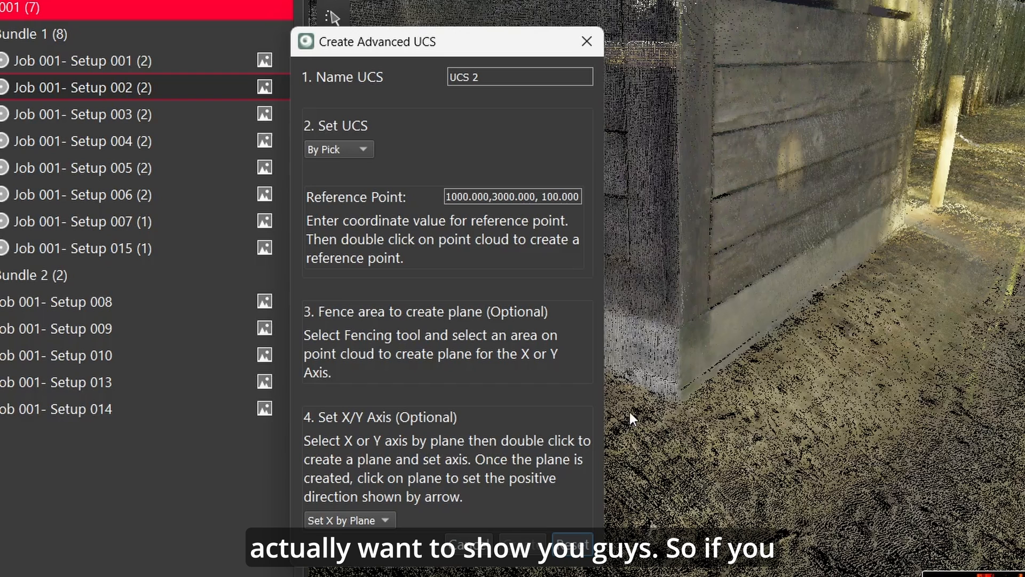
left_click(337, 149)
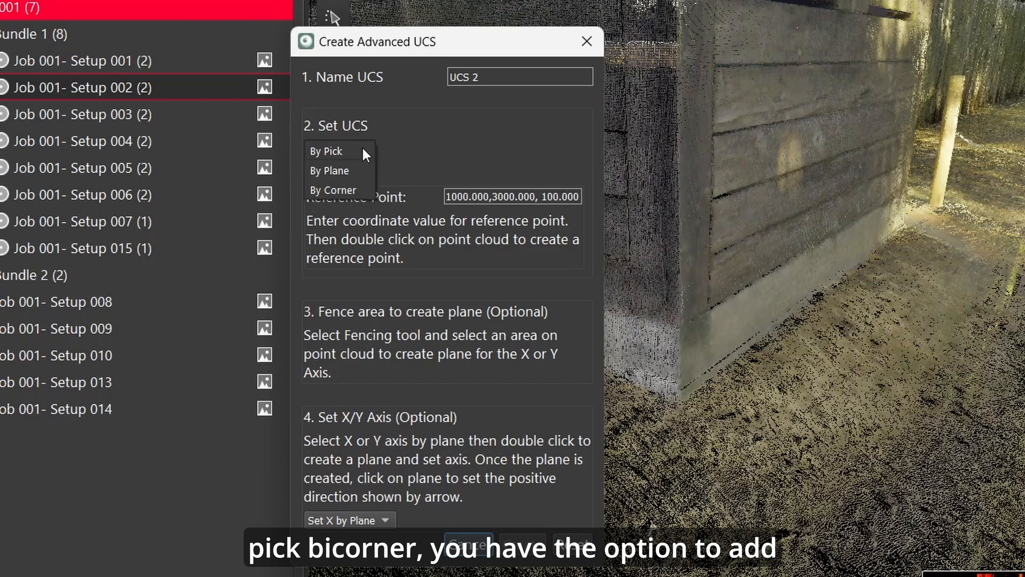
left_click(332, 189)
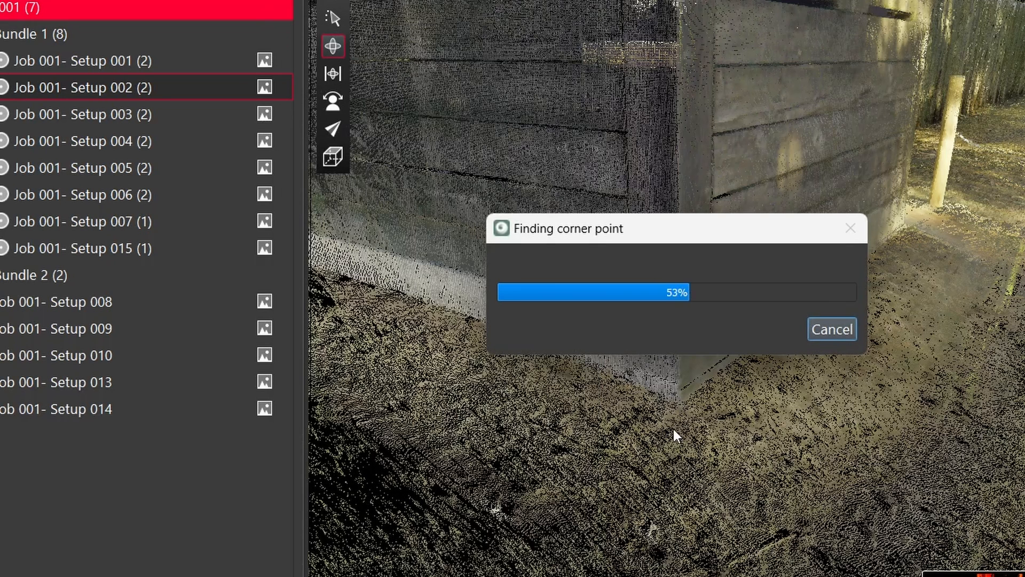
mouse_move(340, 260)
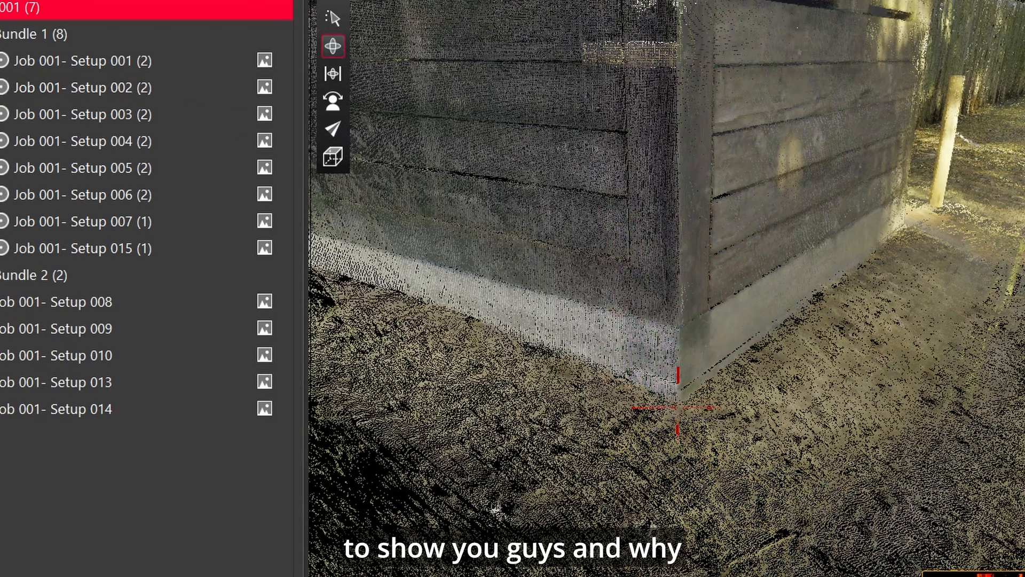
mouse_move(677, 415)
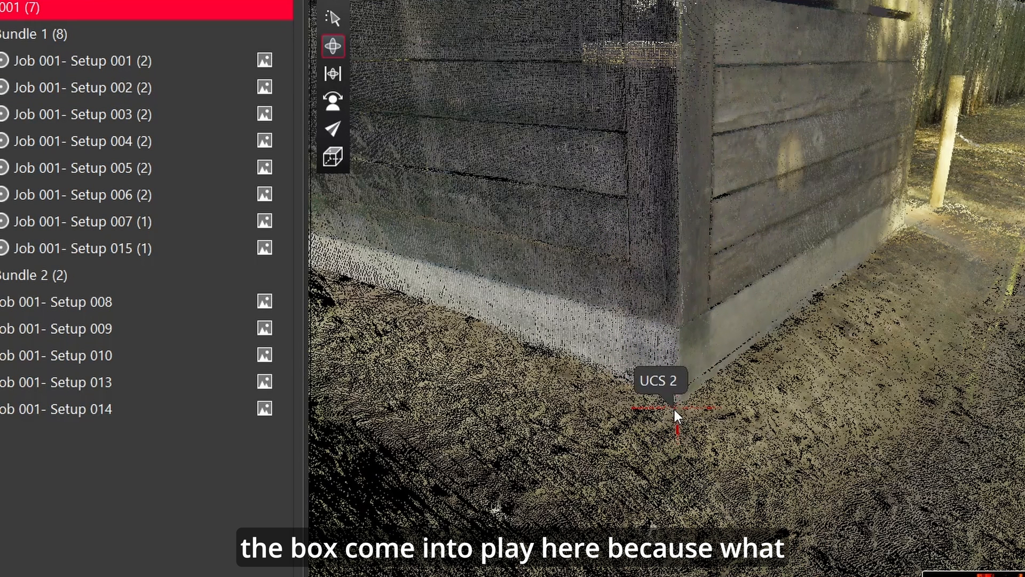